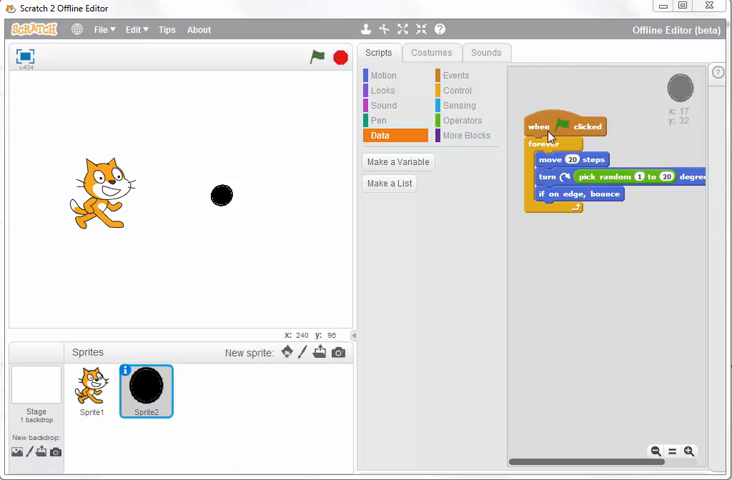
{"action": "mouse_move", "coordinate": [184, 188]}
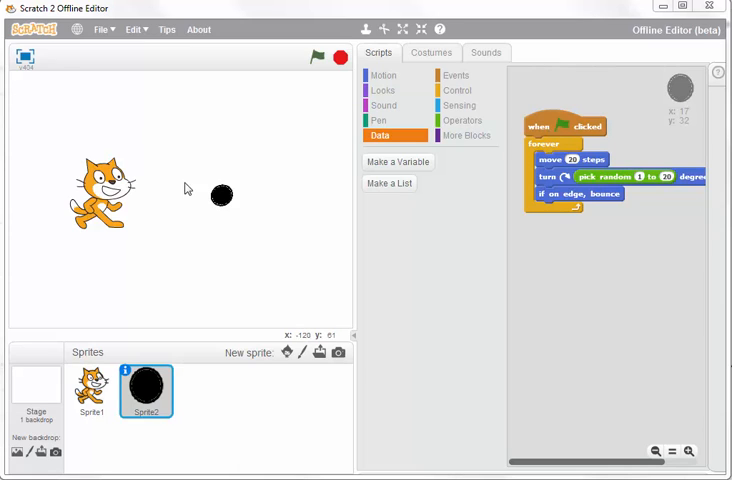
{"action": "mouse_move", "coordinate": [292, 176]}
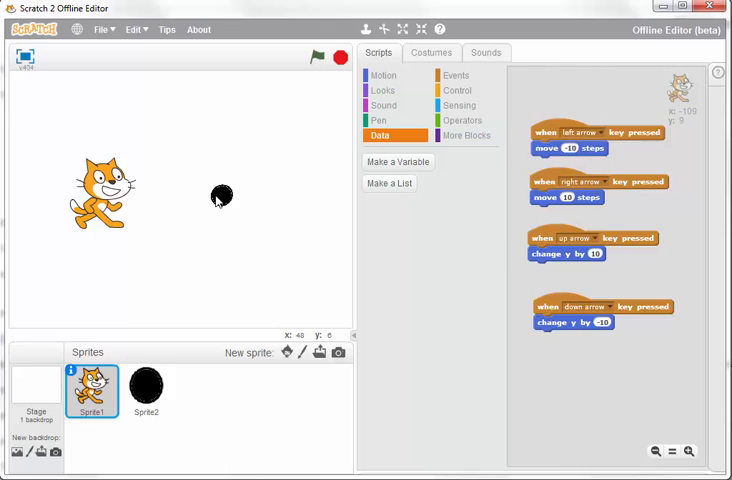
Step: Run the project with the green flag, restarting it several times to watch the ball bounce
{"action": "left_click", "coordinate": [146, 392]}
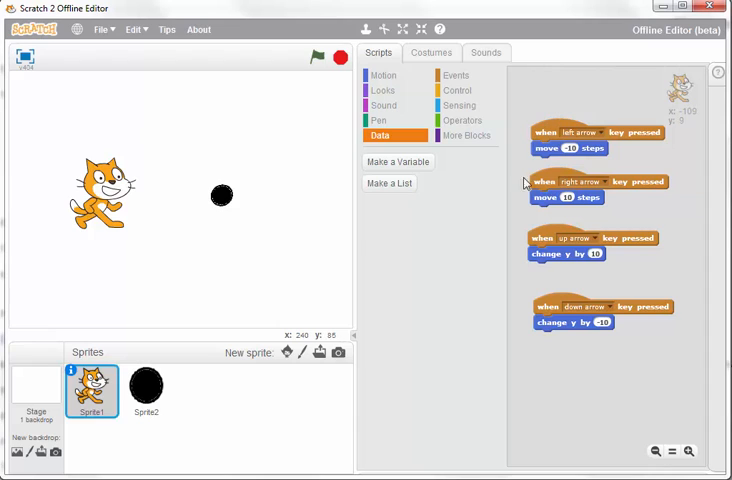
{"action": "mouse_move", "coordinate": [322, 226]}
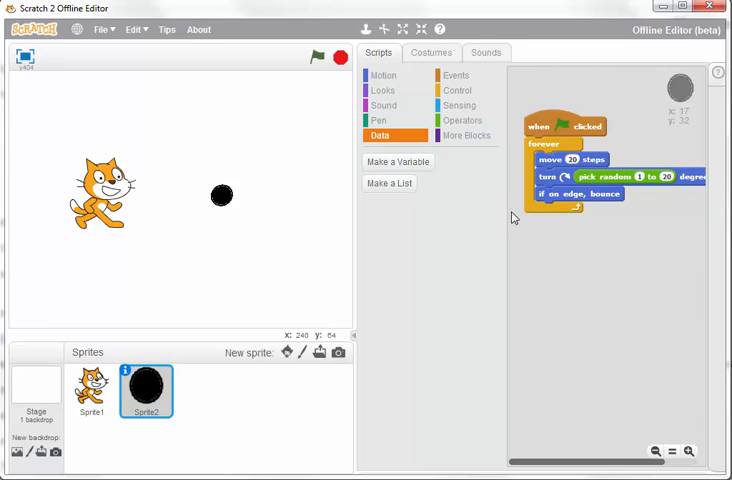
{"action": "left_click", "coordinate": [316, 56]}
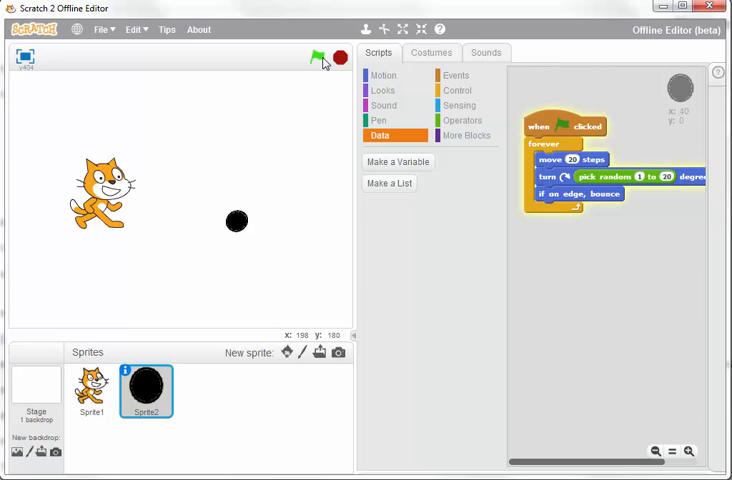
{"action": "left_click", "coordinate": [316, 56]}
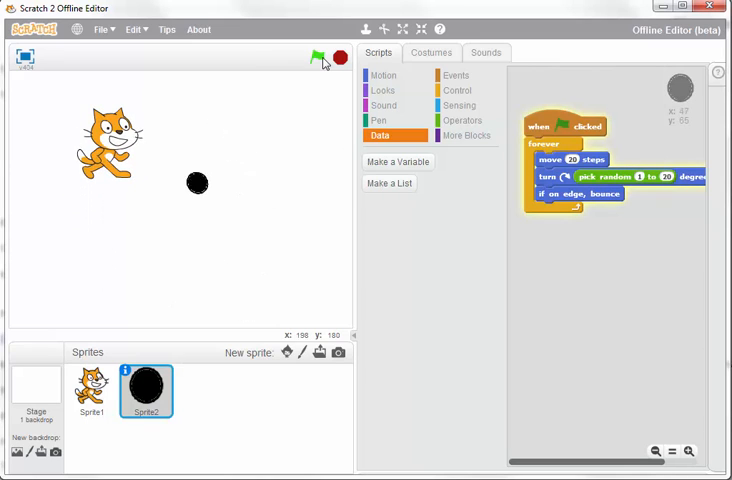
{"action": "left_click", "coordinate": [318, 56]}
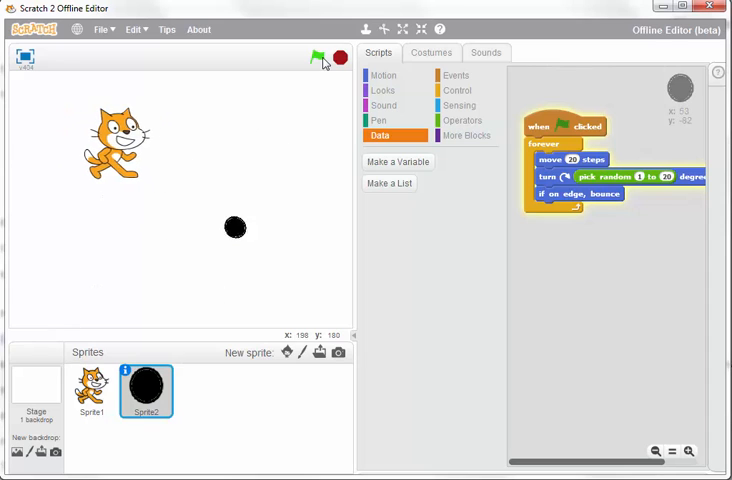
{"action": "left_click", "coordinate": [312, 56]}
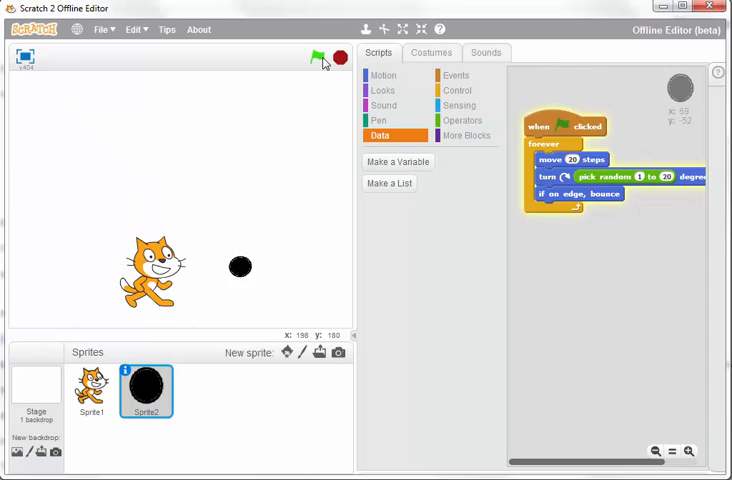
{"action": "left_click", "coordinate": [316, 56]}
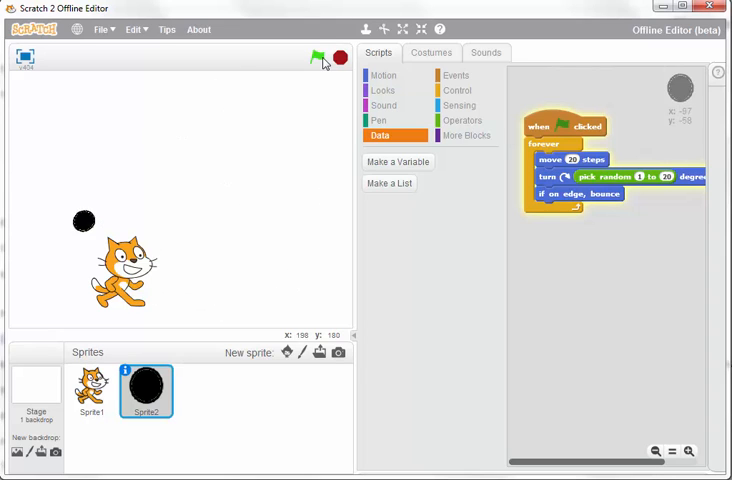
{"action": "left_click", "coordinate": [318, 56]}
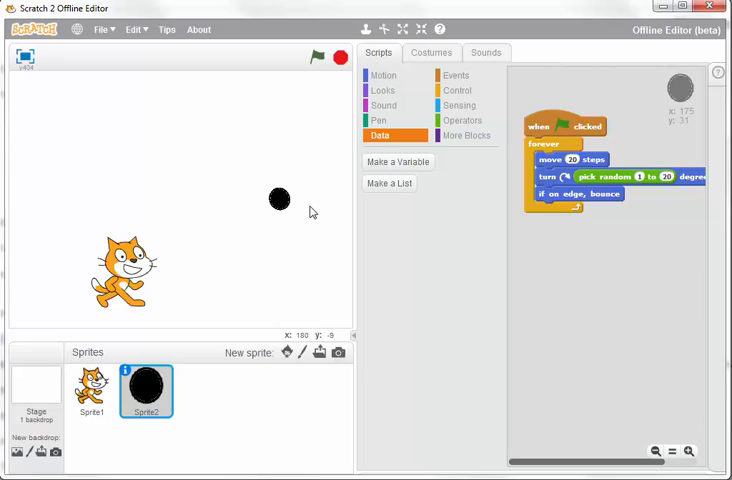
{"action": "mouse_move", "coordinate": [316, 208]}
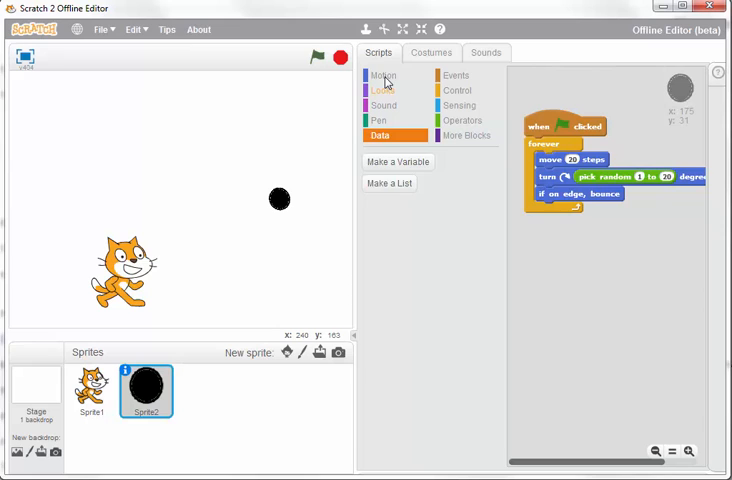
Step: Make a new variable named Score for all sprites from the Data category
{"action": "left_click", "coordinate": [384, 76]}
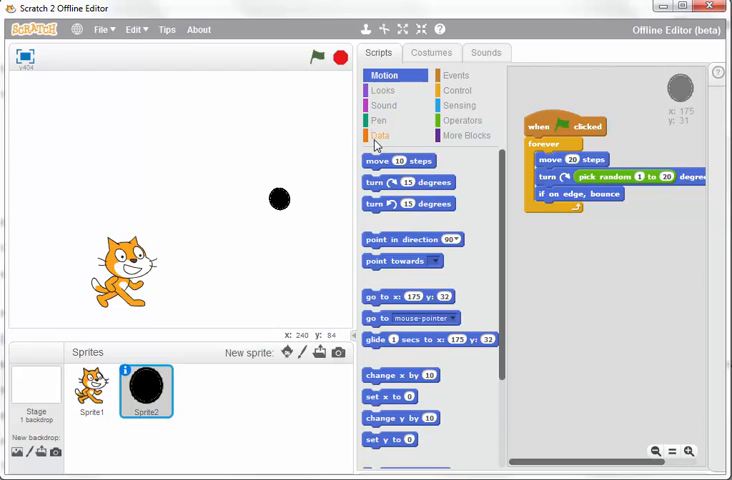
{"action": "left_click", "coordinate": [380, 136]}
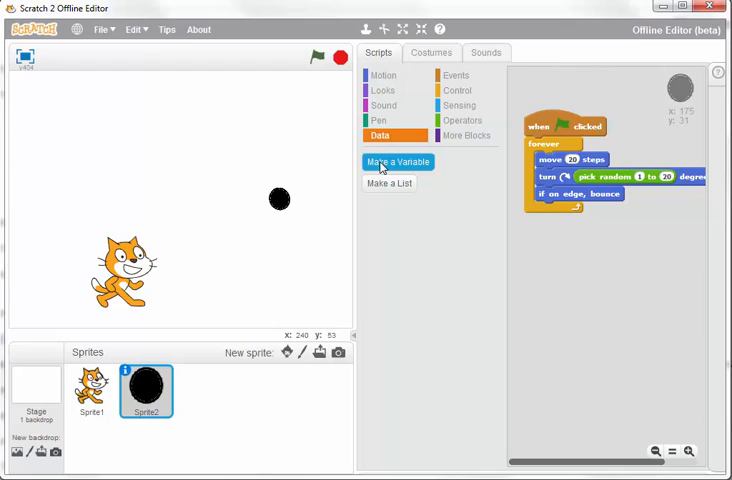
{"action": "left_click", "coordinate": [396, 162]}
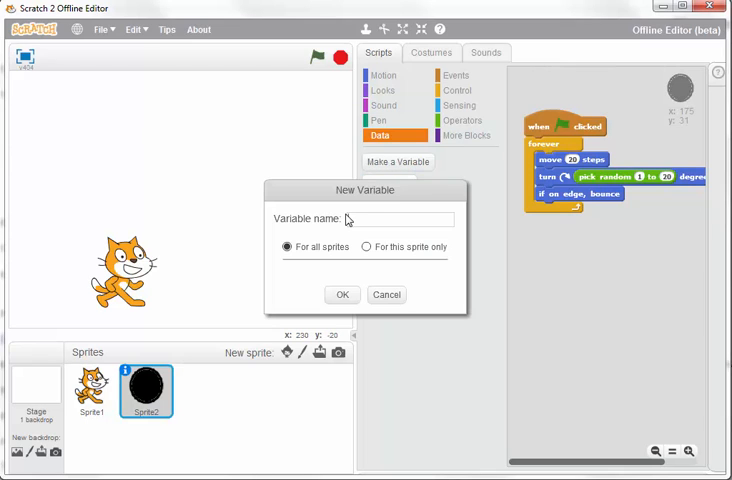
{"action": "type", "text": "Score"}
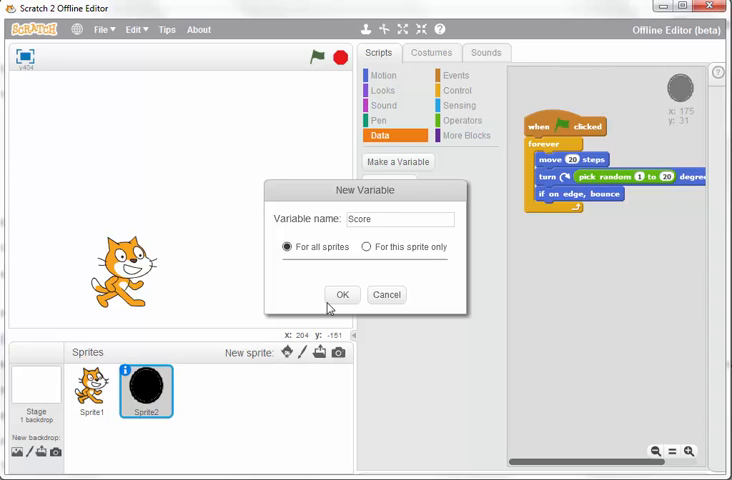
{"action": "left_click", "coordinate": [340, 294]}
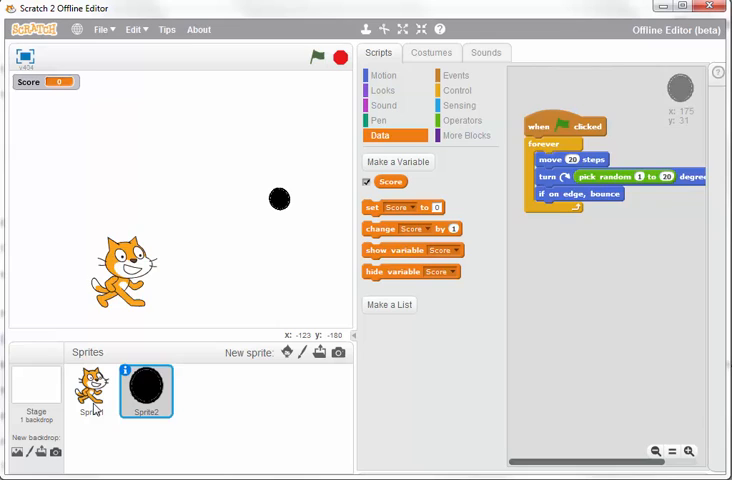
Step: On Sprite1, place 'set Score to 0' under the 'when green flag clicked' hat block
{"action": "left_click", "coordinate": [92, 392]}
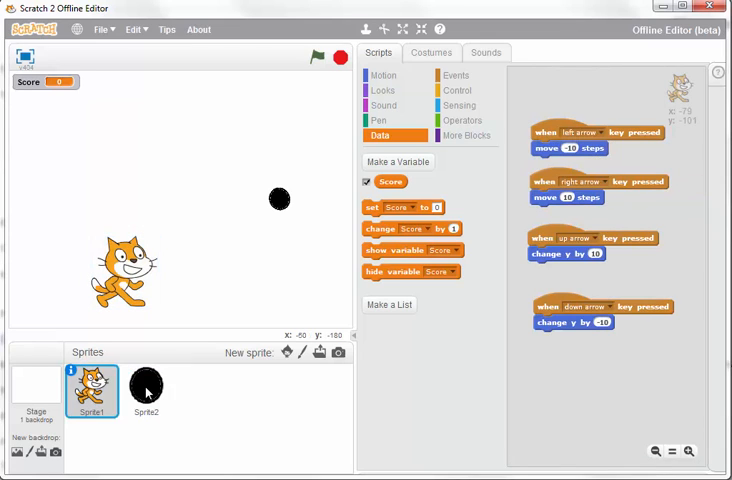
{"action": "mouse_move", "coordinate": [280, 200]}
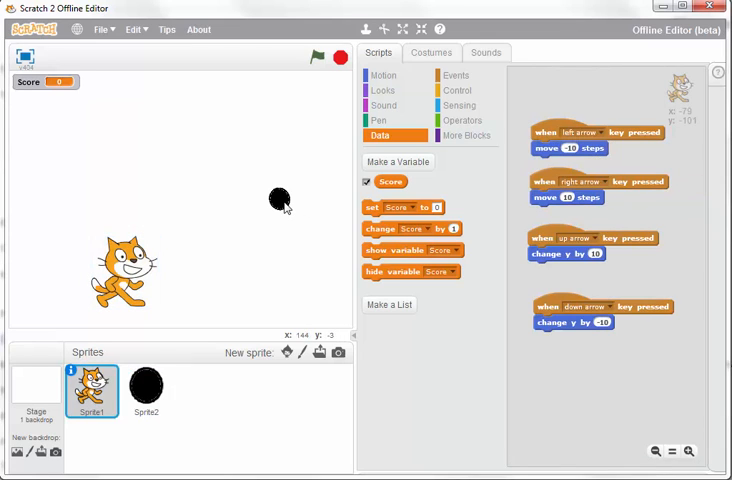
{"action": "left_click", "coordinate": [144, 390]}
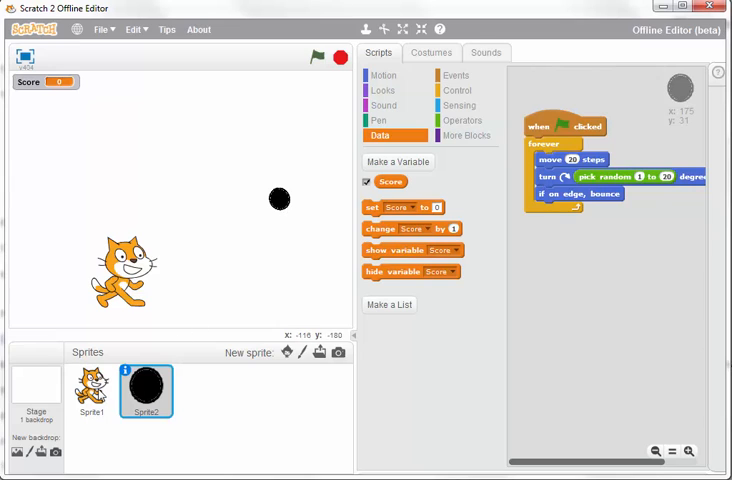
{"action": "left_click", "coordinate": [92, 390]}
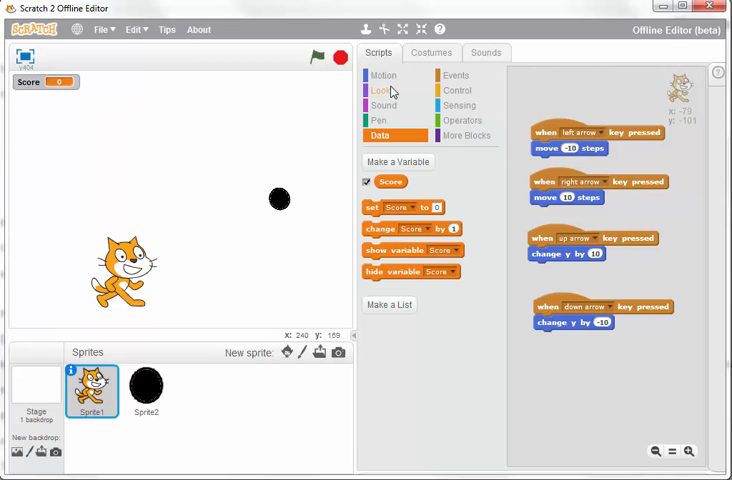
{"action": "left_click", "coordinate": [456, 76]}
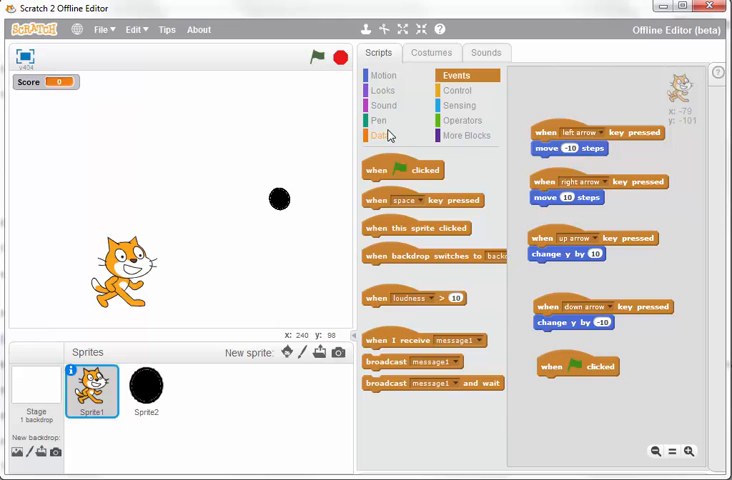
{"action": "left_click", "coordinate": [378, 136]}
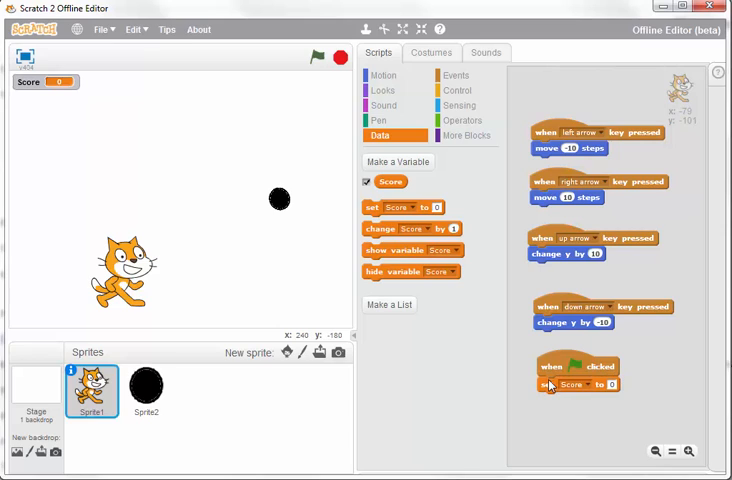
{"action": "mouse_move", "coordinate": [596, 404]}
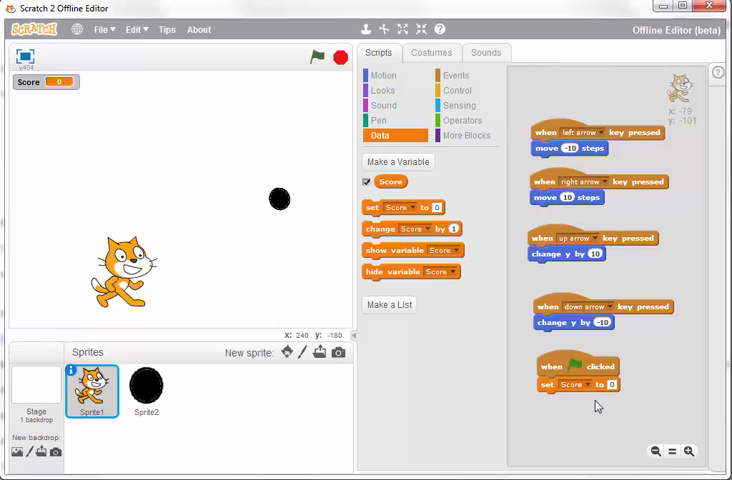
{"action": "left_click", "coordinate": [456, 76]}
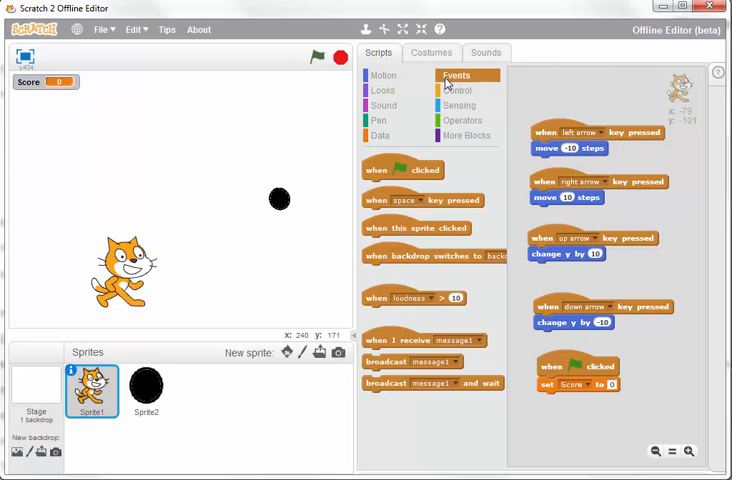
Step: Add a forever loop under set Score containing an if block with a 'touching ?' condition
{"action": "left_click", "coordinate": [456, 90]}
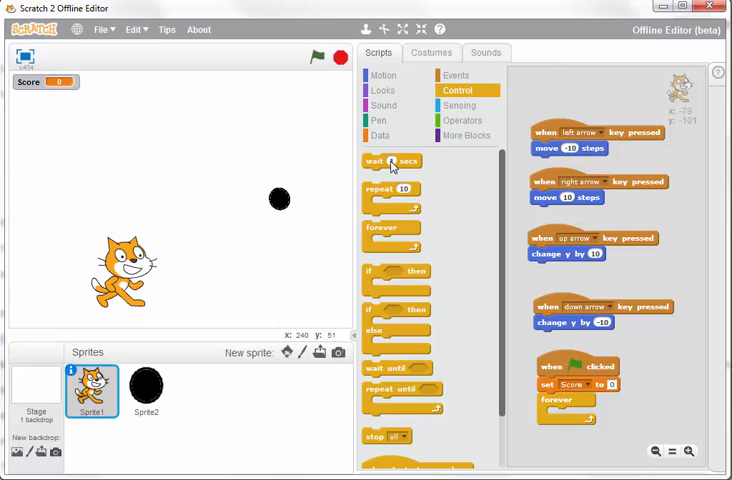
{"action": "left_click", "coordinate": [460, 104]}
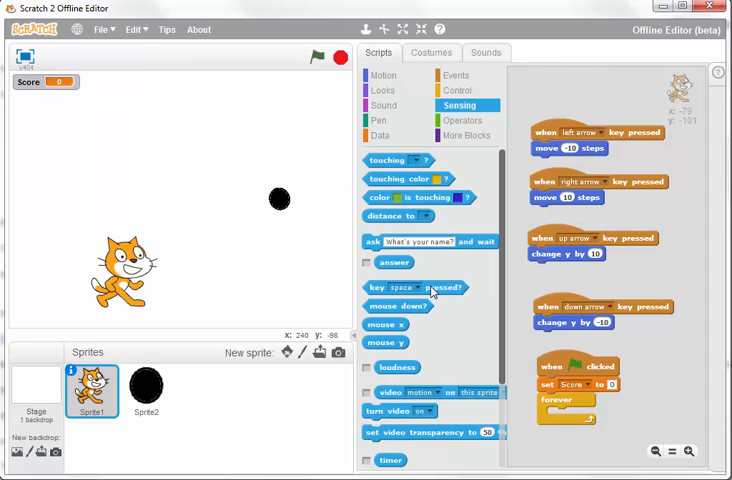
{"action": "left_click", "coordinate": [456, 76]}
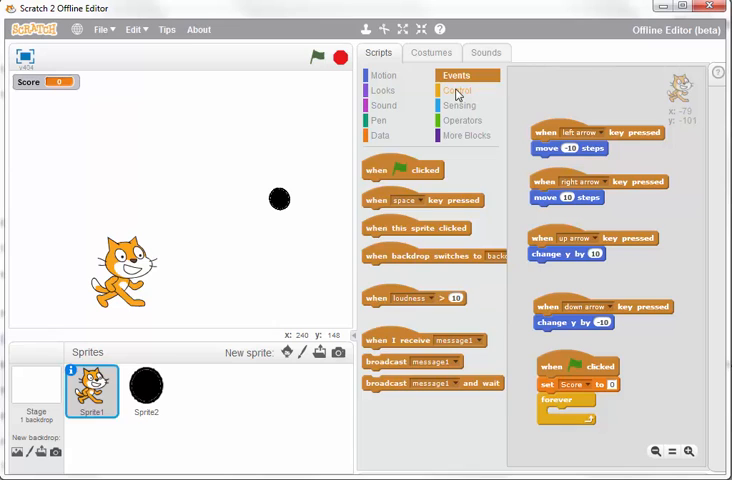
{"action": "left_click", "coordinate": [456, 90]}
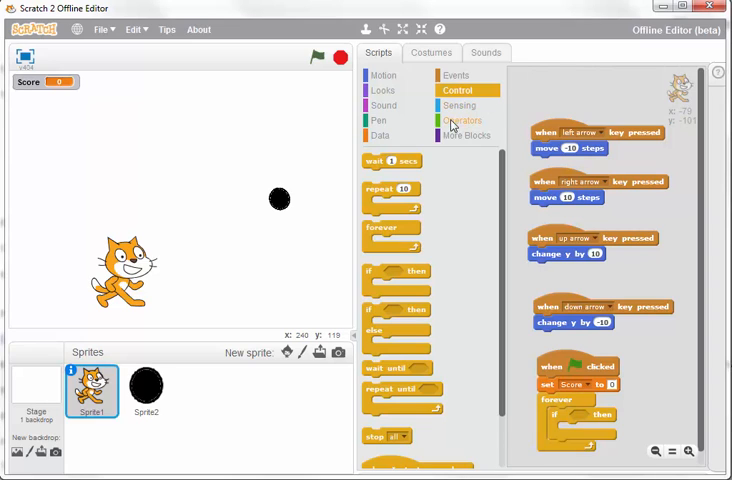
{"action": "left_click", "coordinate": [462, 120]}
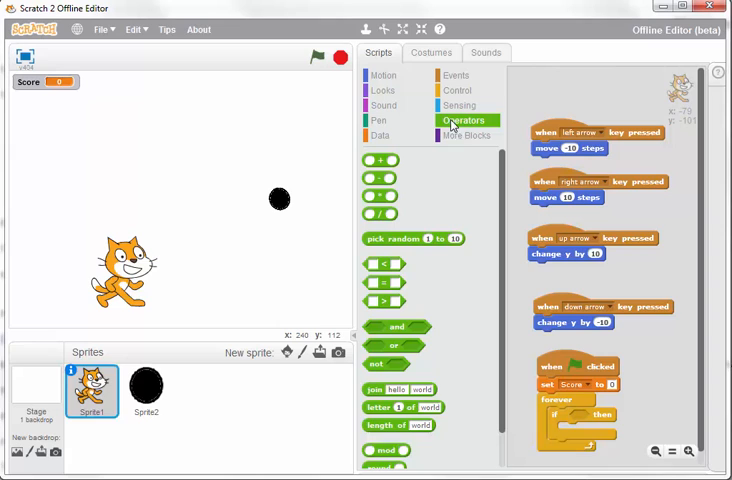
{"action": "mouse_move", "coordinate": [460, 92]}
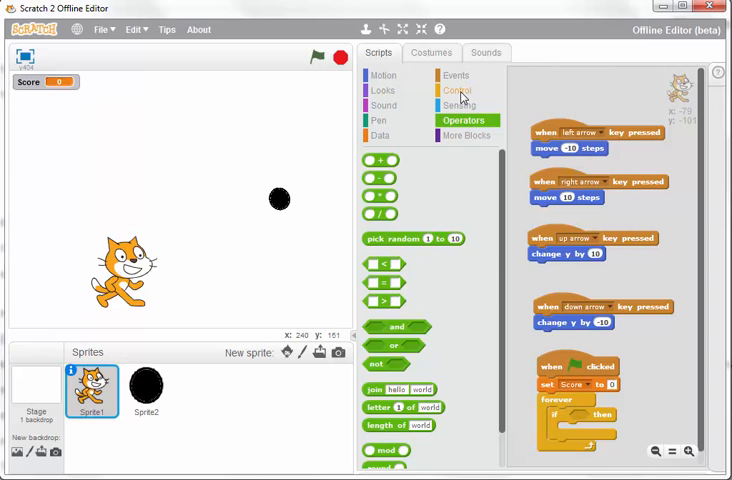
{"action": "left_click", "coordinate": [456, 104]}
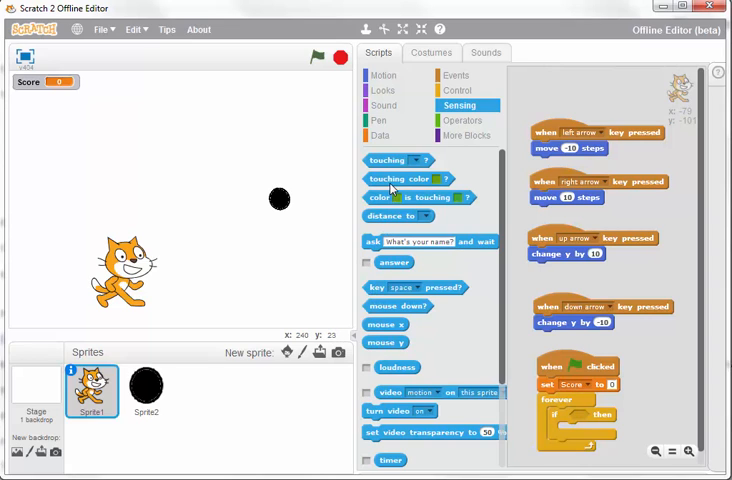
{"action": "mouse_move", "coordinate": [432, 232]}
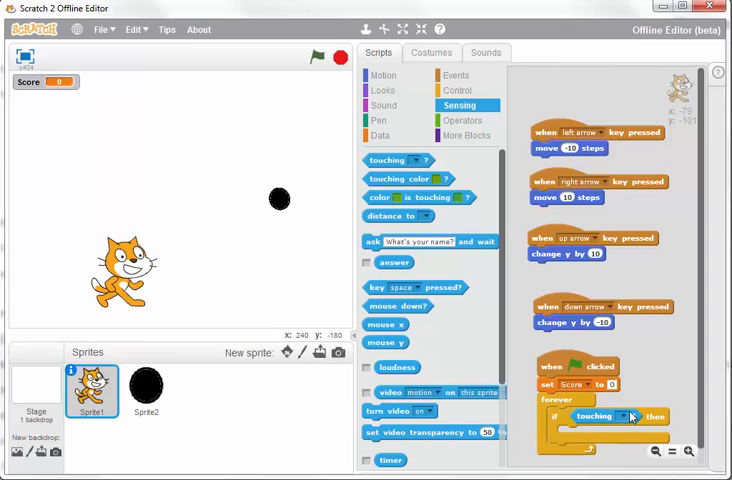
Step: Set the condition to touching Sprite2 and put 'change Score by 1' inside the if
{"action": "left_click", "coordinate": [624, 416]}
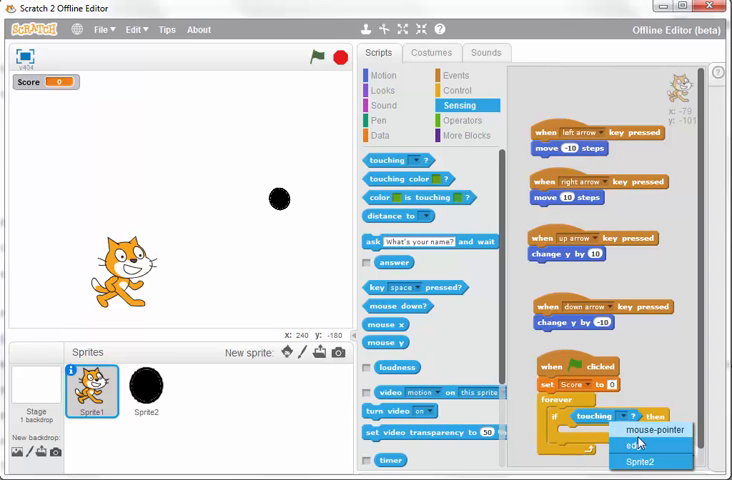
{"action": "left_click", "coordinate": [640, 460]}
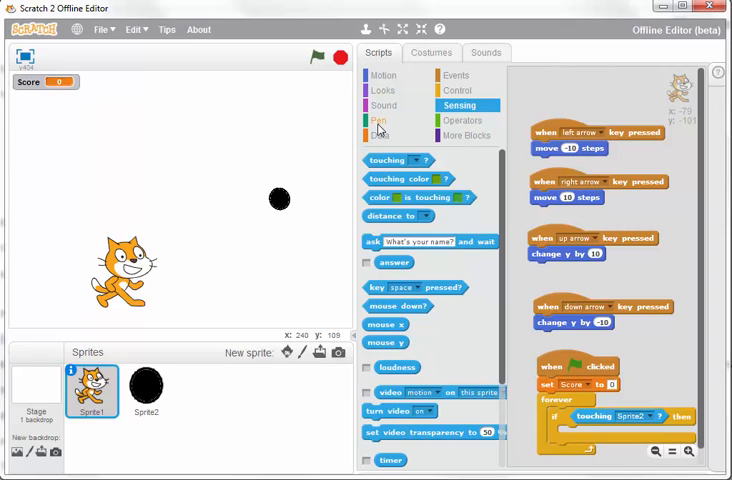
{"action": "left_click", "coordinate": [380, 136]}
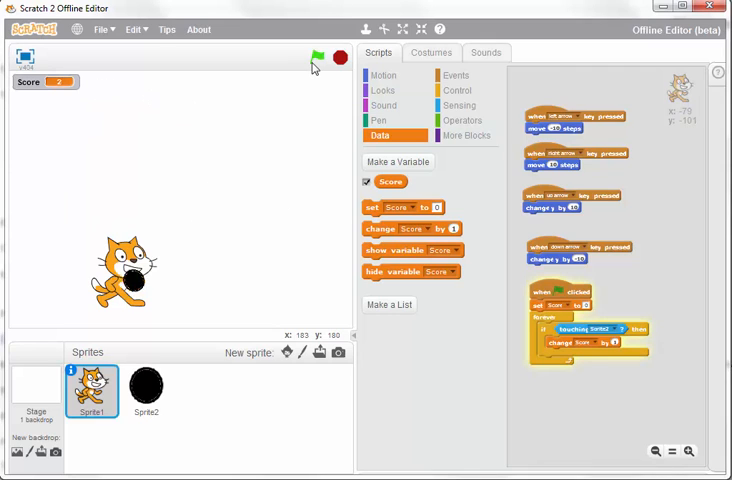
Step: Run the game and watch Score rise as the cat touches the ball, then select Sprite2
{"action": "left_click", "coordinate": [314, 56]}
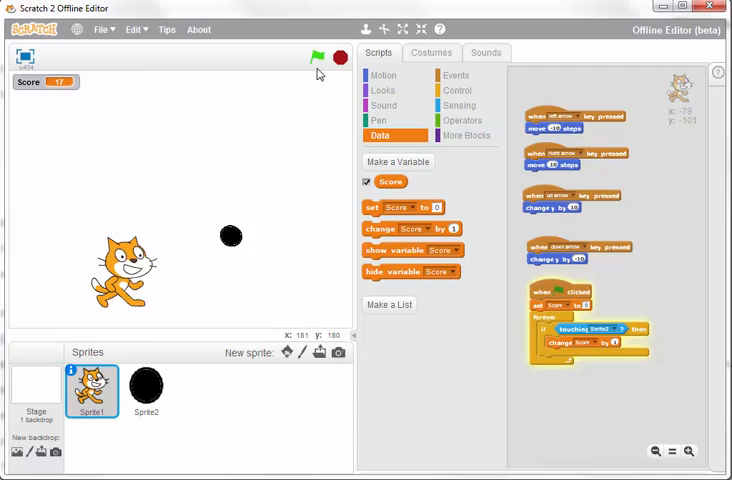
{"action": "left_click", "coordinate": [318, 56]}
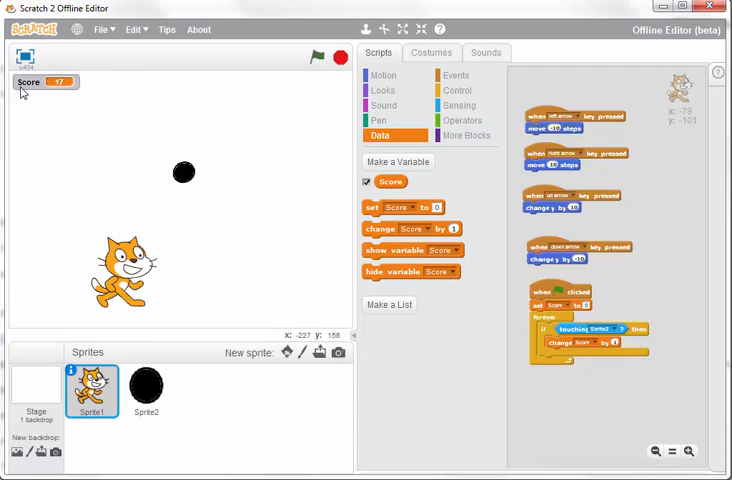
{"action": "mouse_move", "coordinate": [212, 68]}
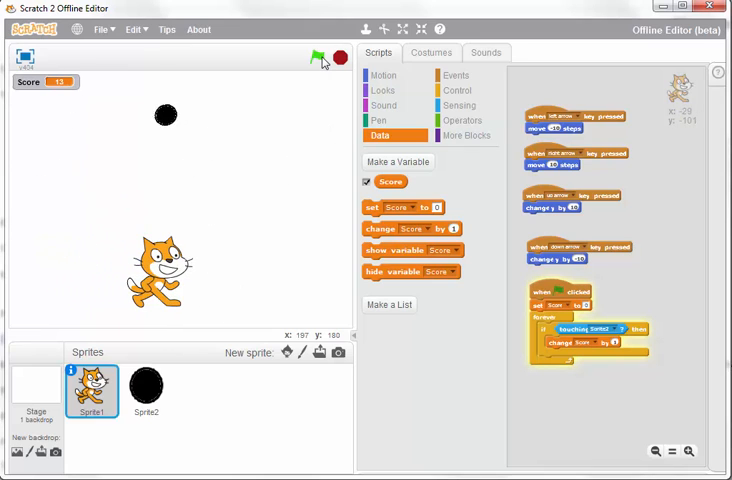
{"action": "left_click", "coordinate": [318, 56]}
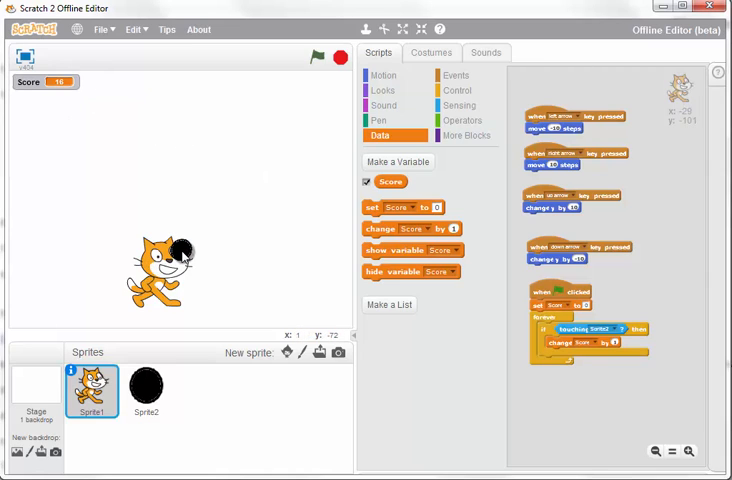
{"action": "left_click", "coordinate": [144, 390]}
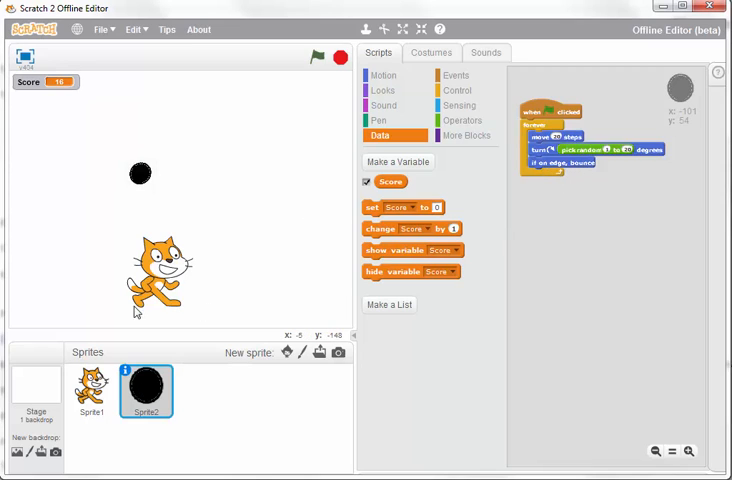
{"action": "mouse_move", "coordinate": [200, 276]}
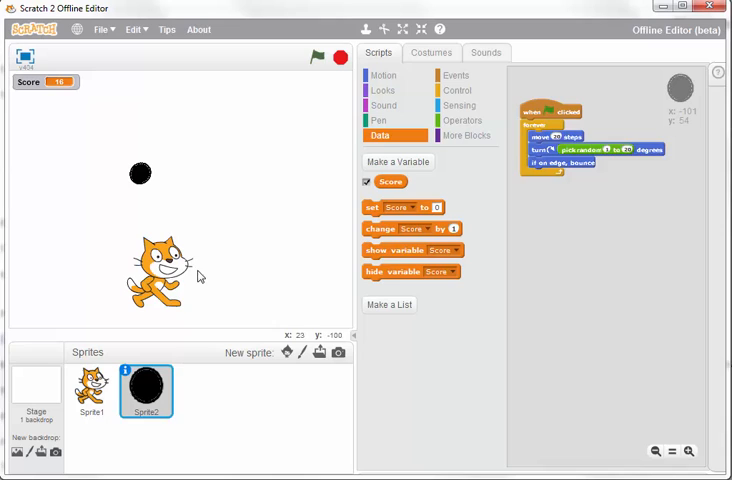